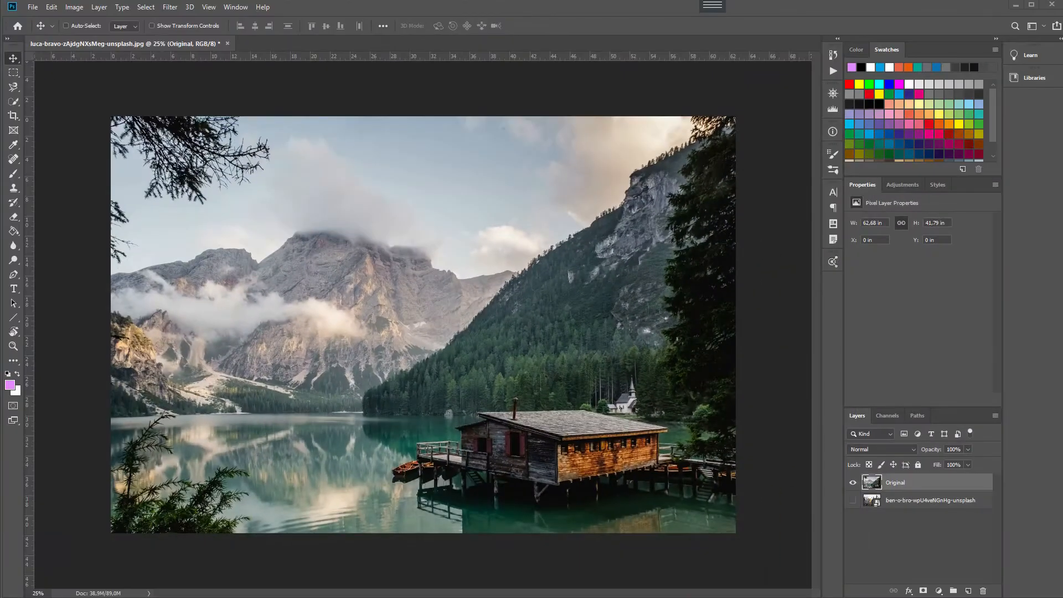
Rename the bottom duplicate photo layer to 'Original 2'
left_click(852, 500)
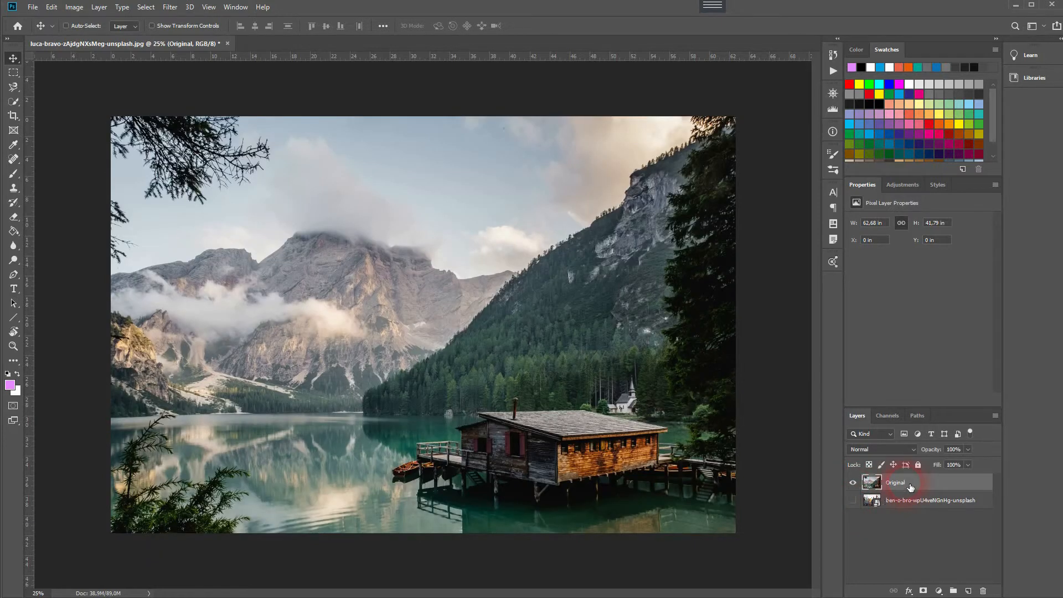
left_click(923, 499)
type("Original 2")
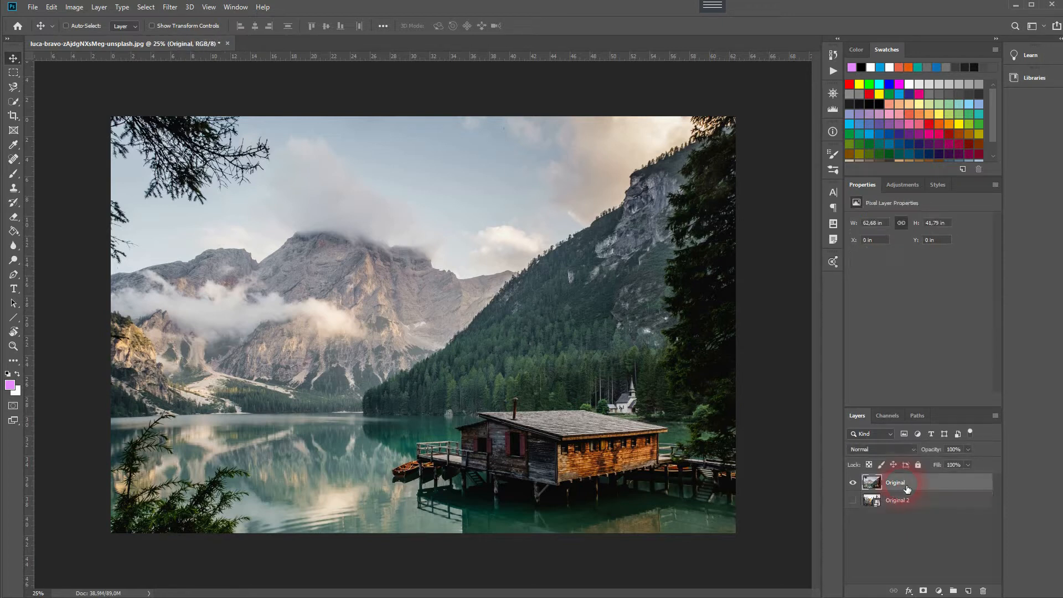
Add a Posterize adjustment layer with 4 levels above the photo layers
left_click(922, 590)
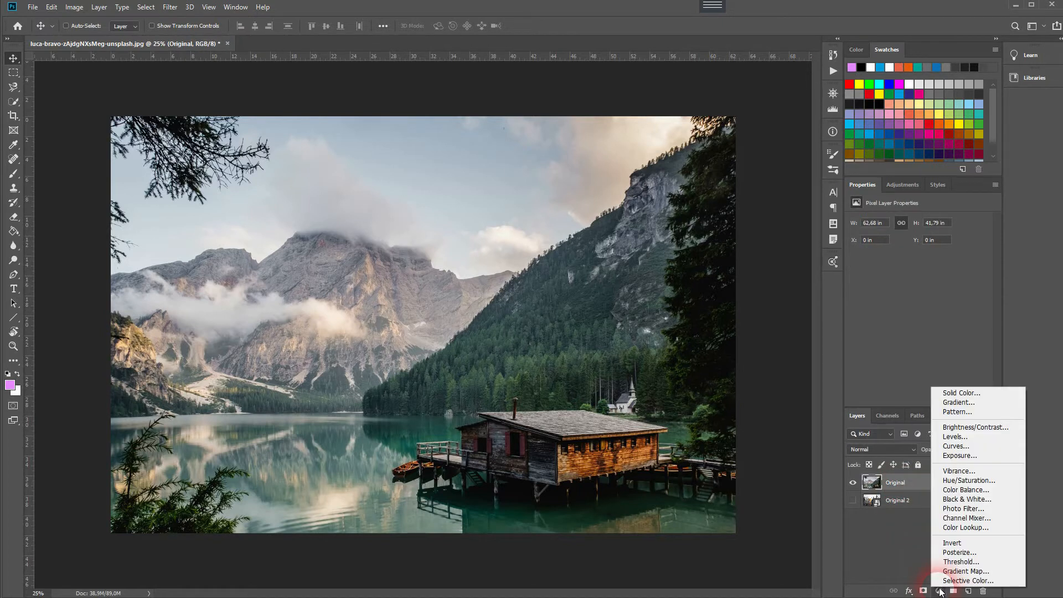
left_click(961, 552)
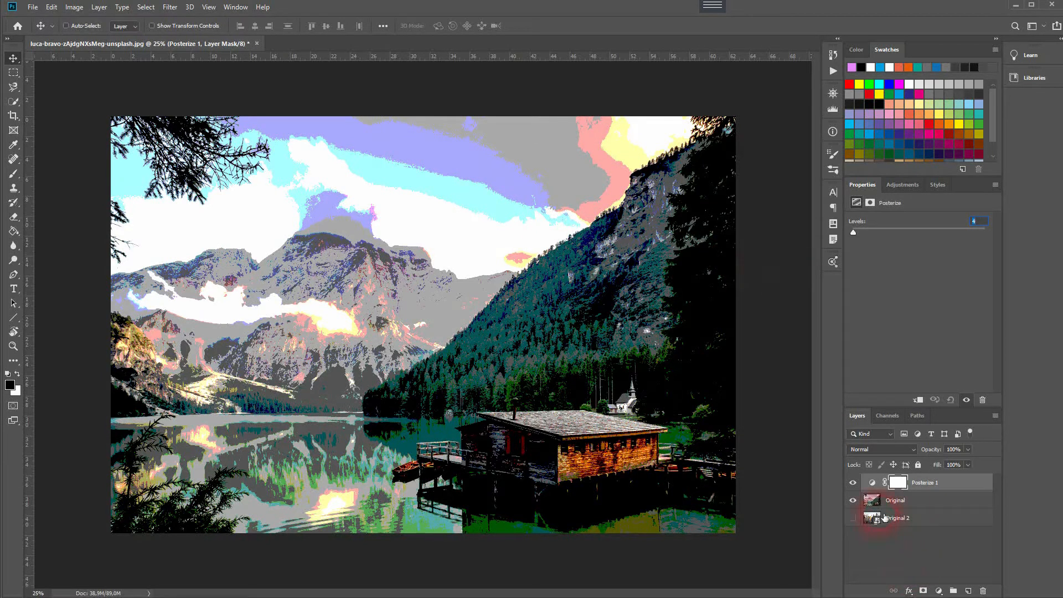
left_click(895, 499)
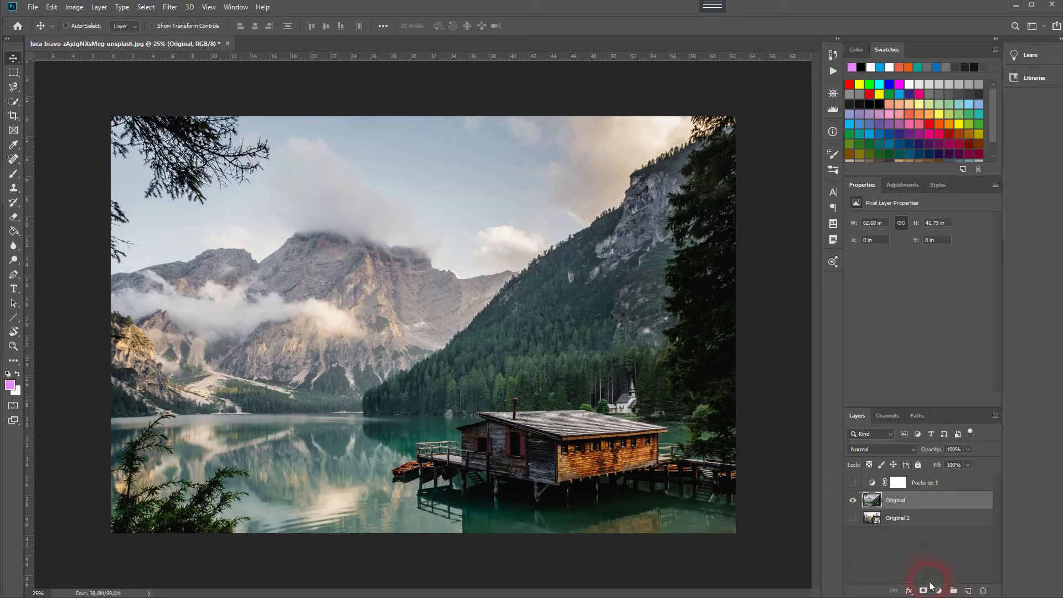
Add a Black & White adjustment layer under the posterize and edit its colour channel mix
left_click(853, 481)
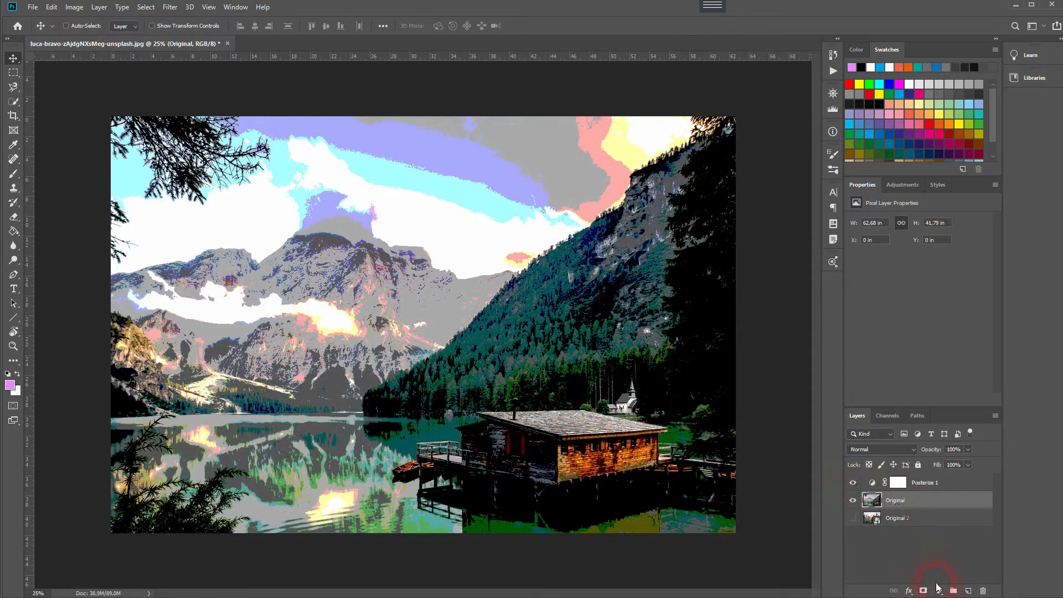
left_click(922, 590)
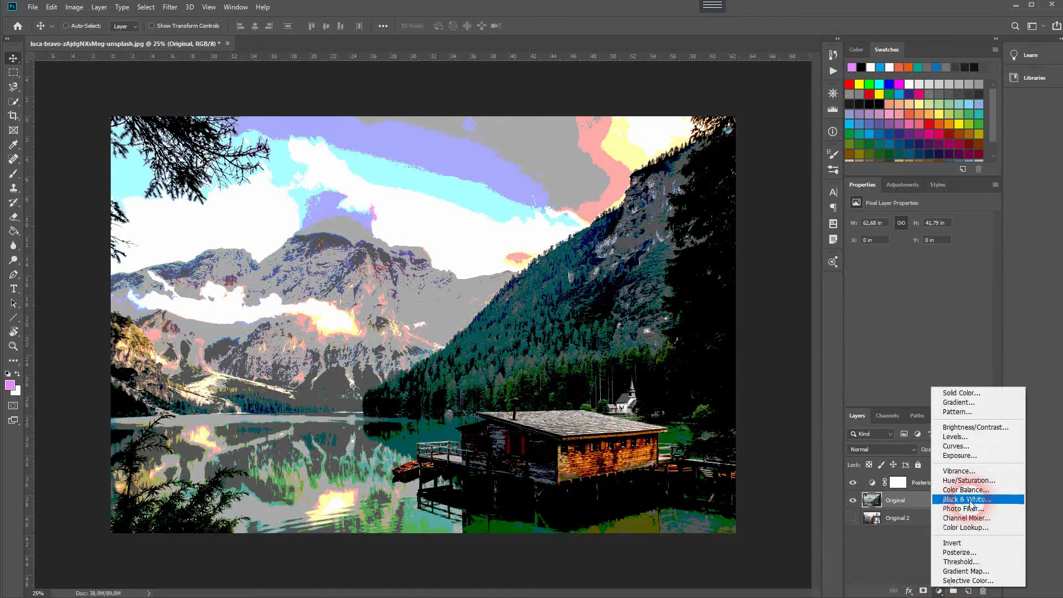
left_click(965, 500)
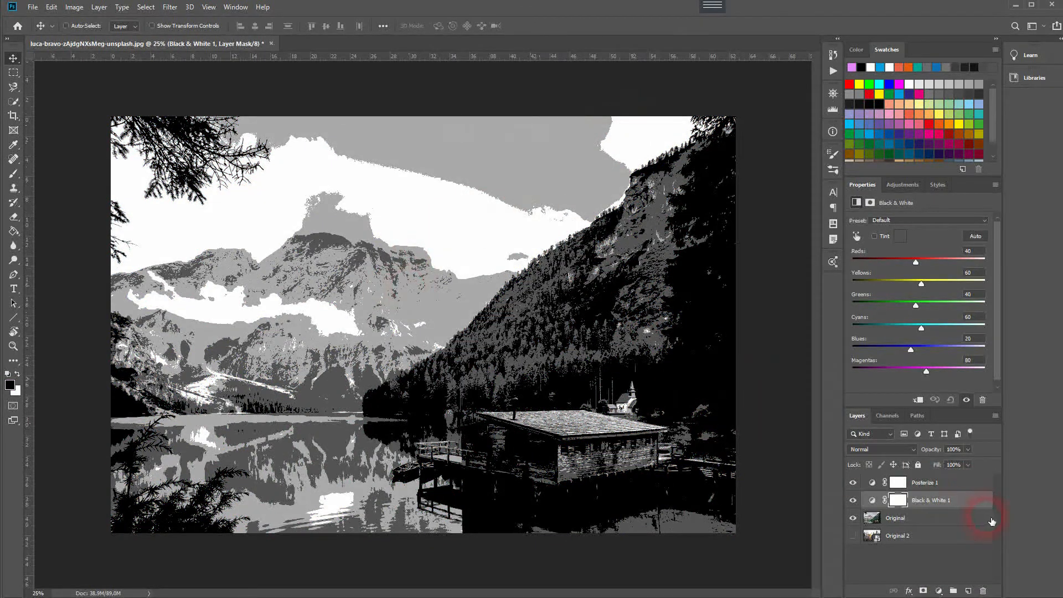
left_click(853, 482)
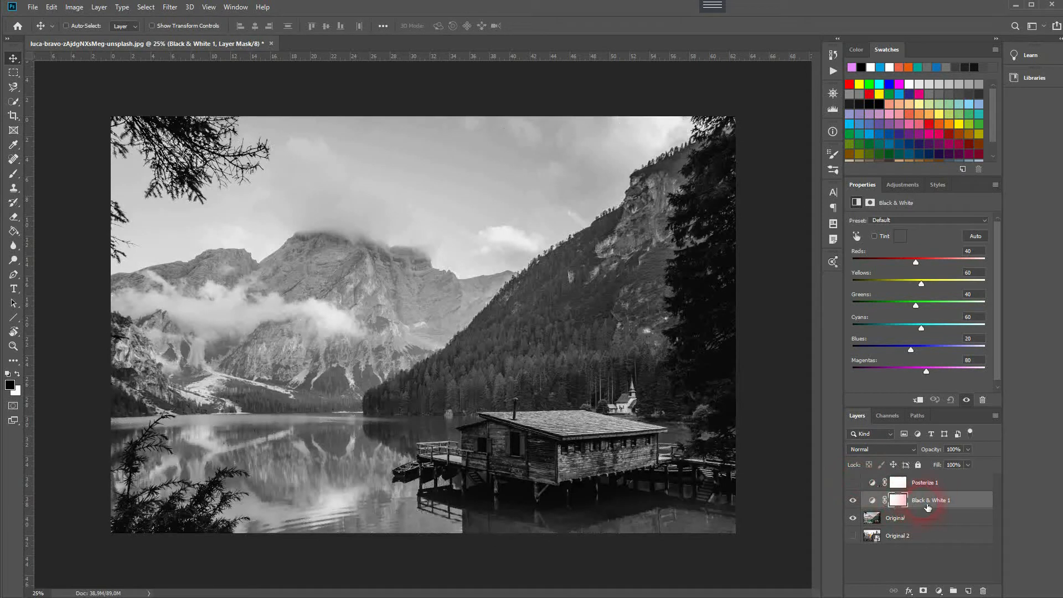
left_click(974, 236)
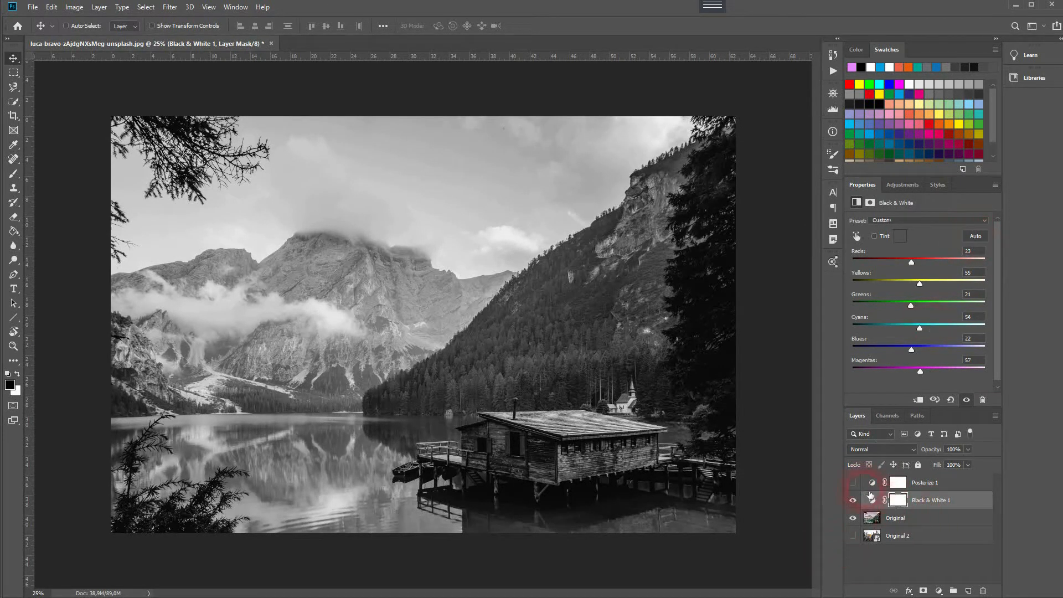
Re-enable the Posterize 1 layer and select it so the photo shows four grey tones
left_click(853, 482)
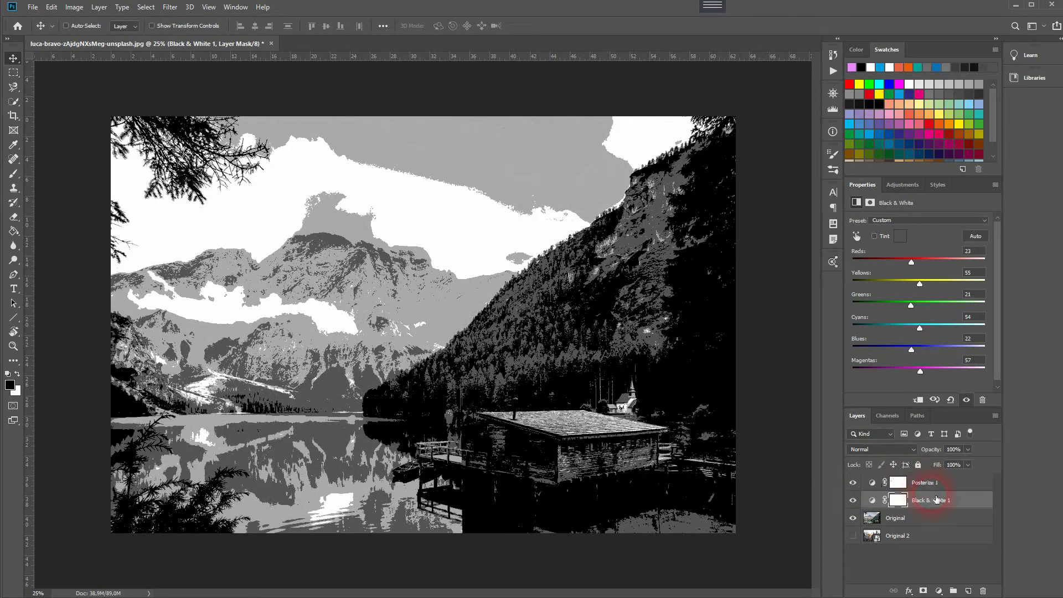
left_click(930, 482)
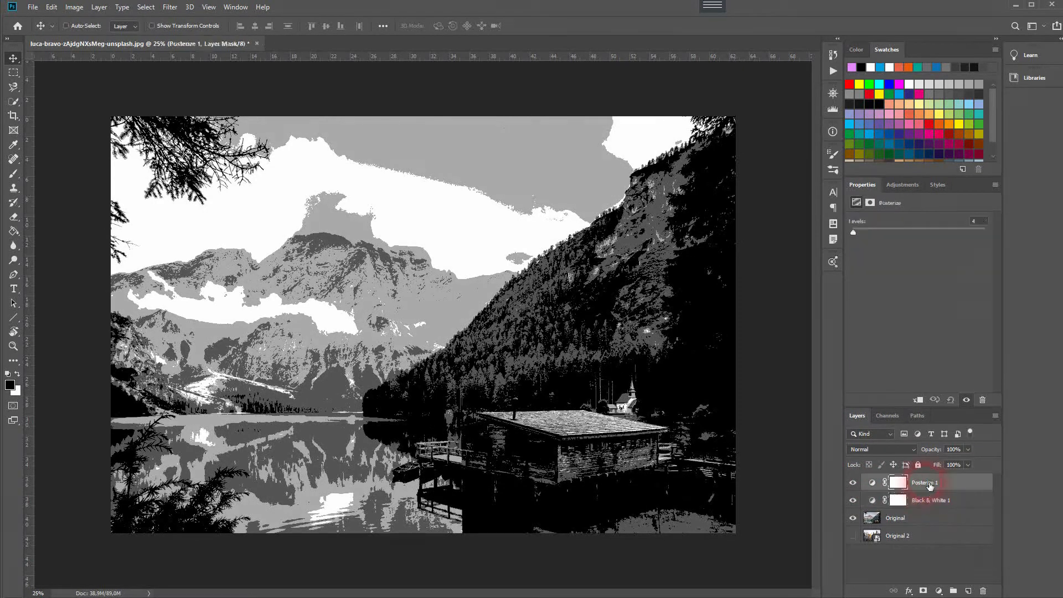
Add a Gradient Map adjustment on top and restore the default gradient presets
left_click(939, 590)
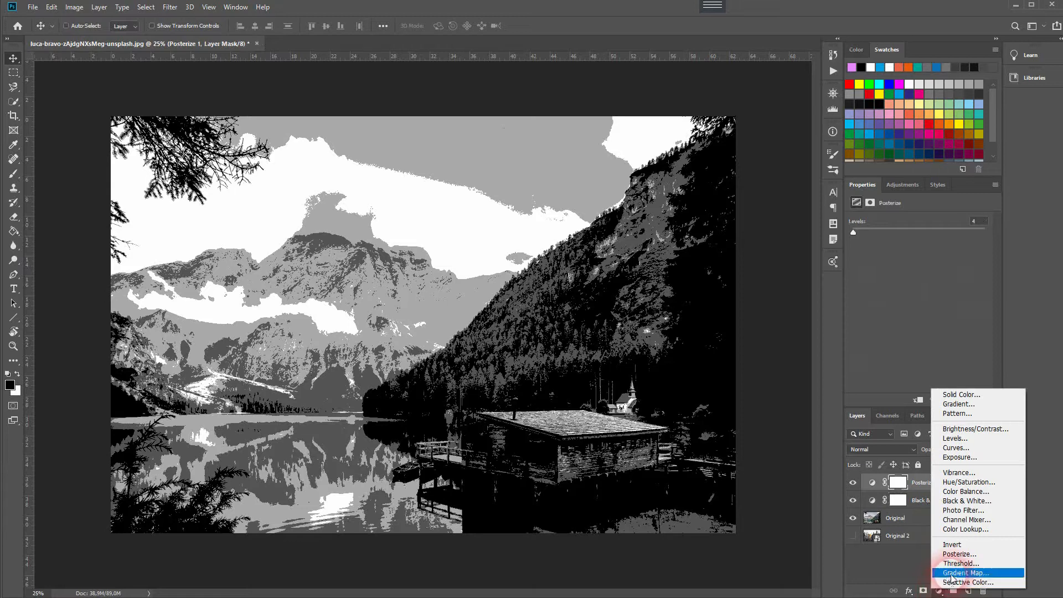
left_click(966, 572)
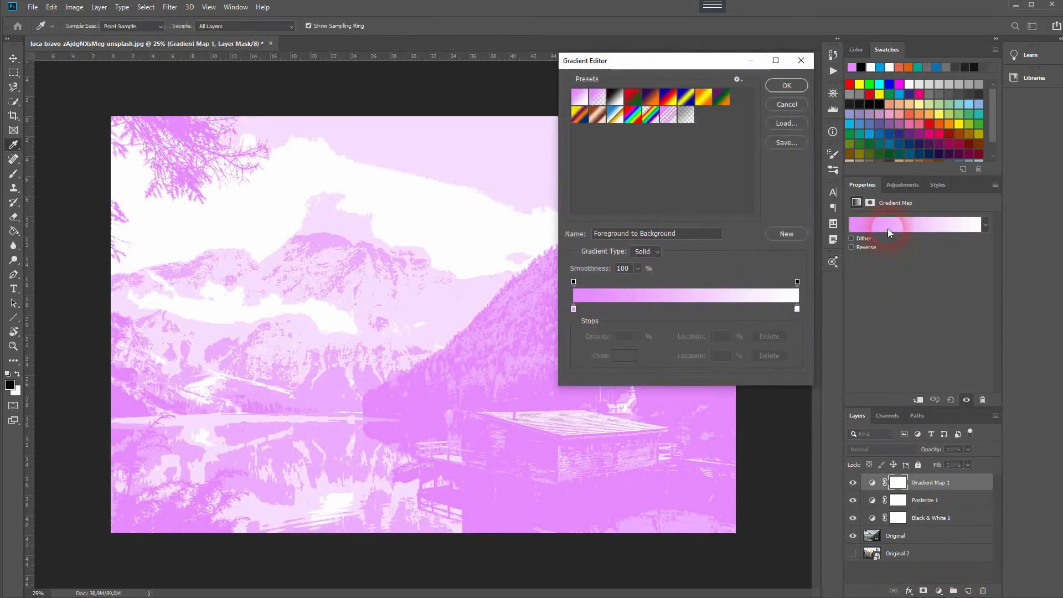
left_click(737, 78)
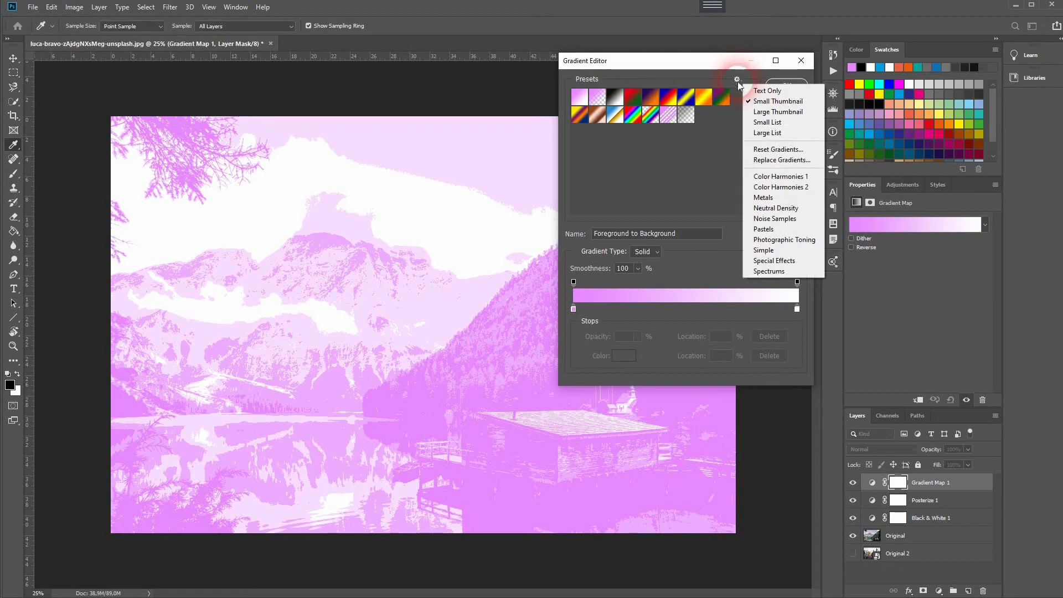
left_click(779, 149)
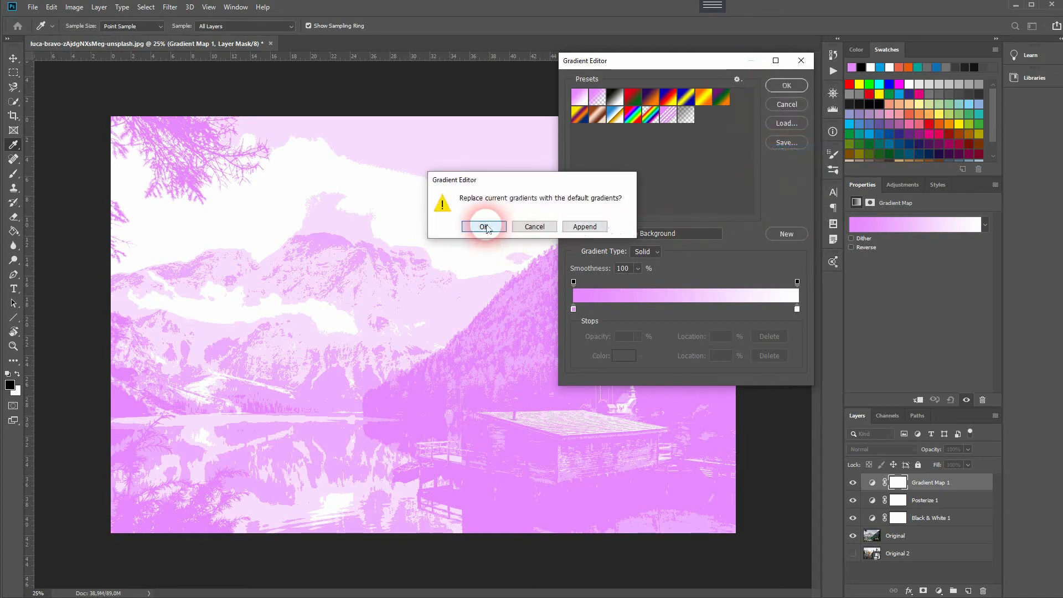
left_click(484, 226)
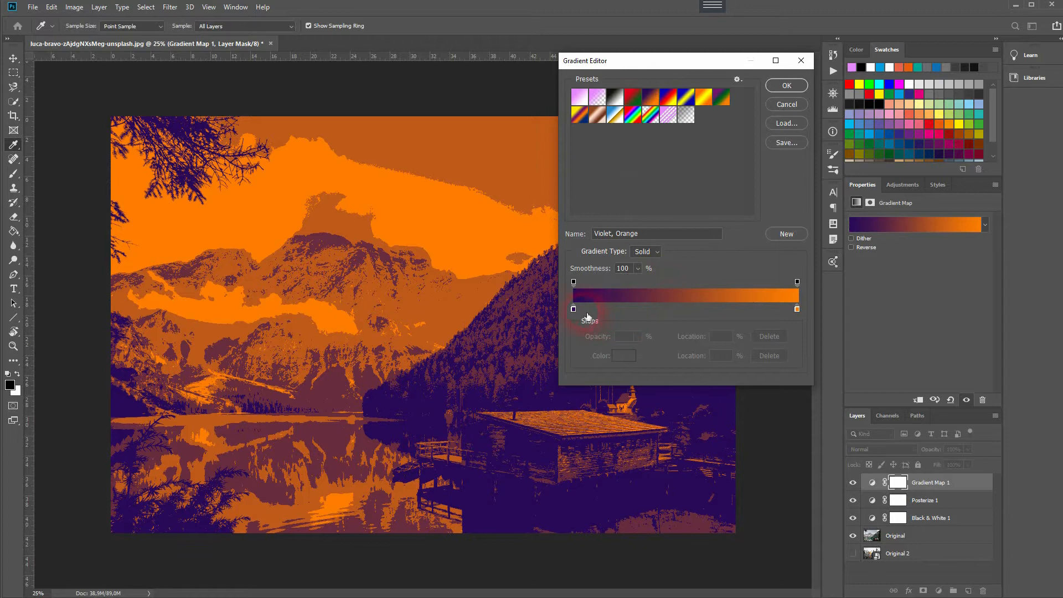
Edit the gradient stops to run dark navy through pale blue to white
left_click(630, 309)
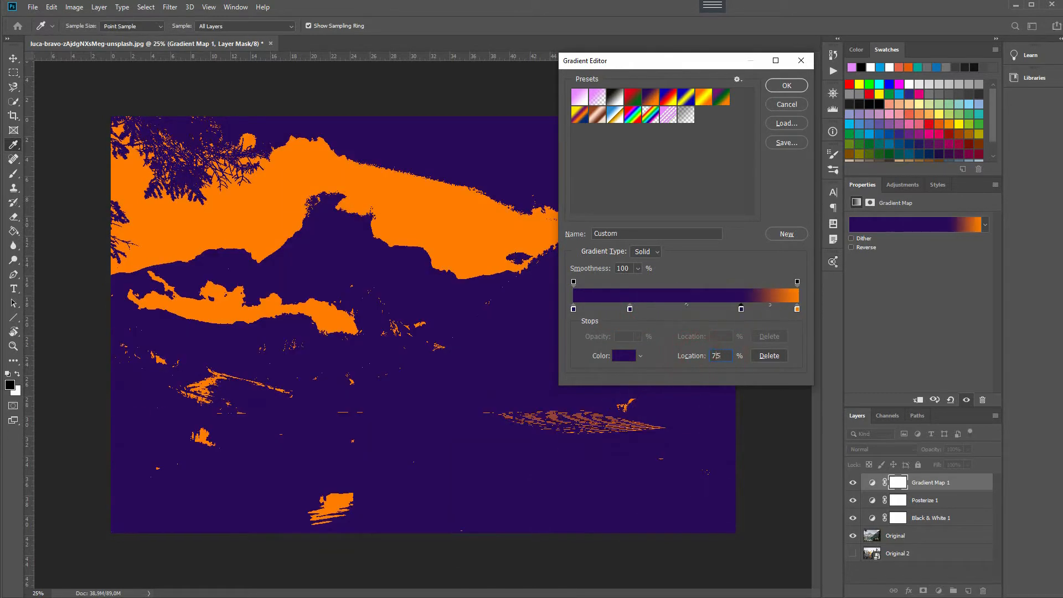
double_click(573, 309)
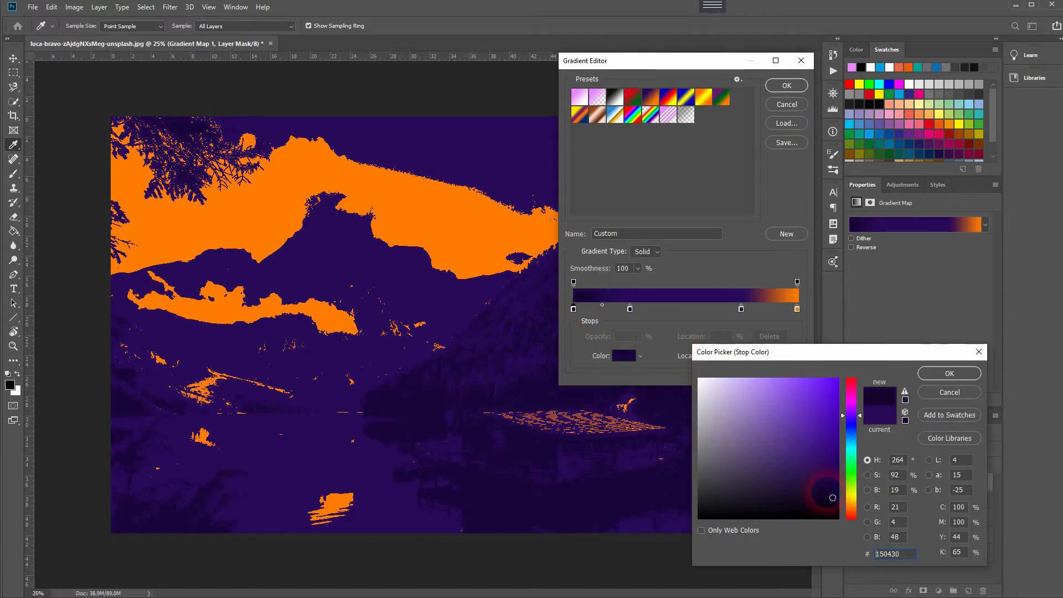
left_click(831, 506)
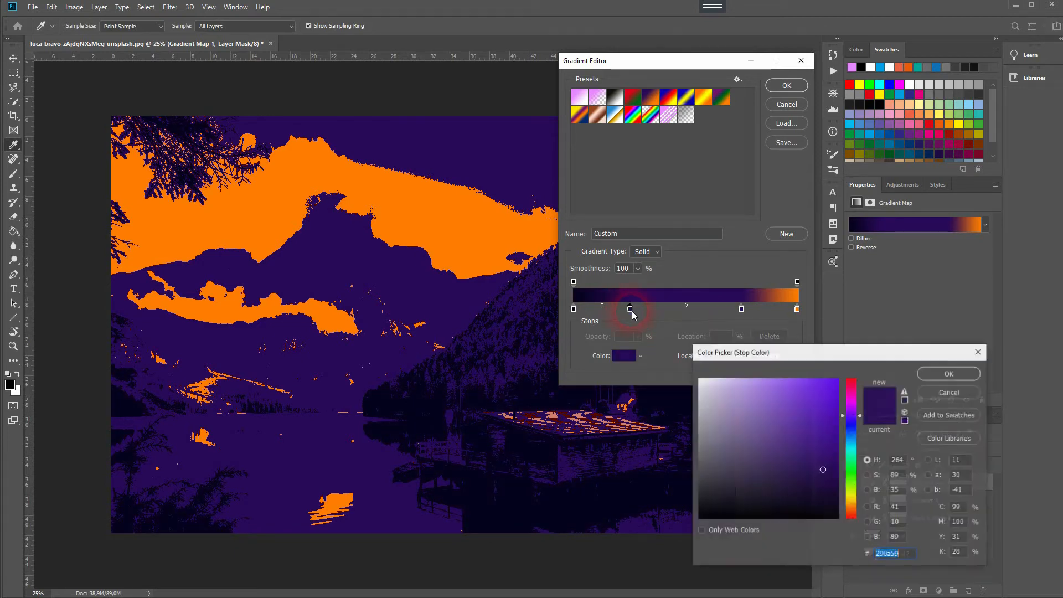
left_click(760, 455)
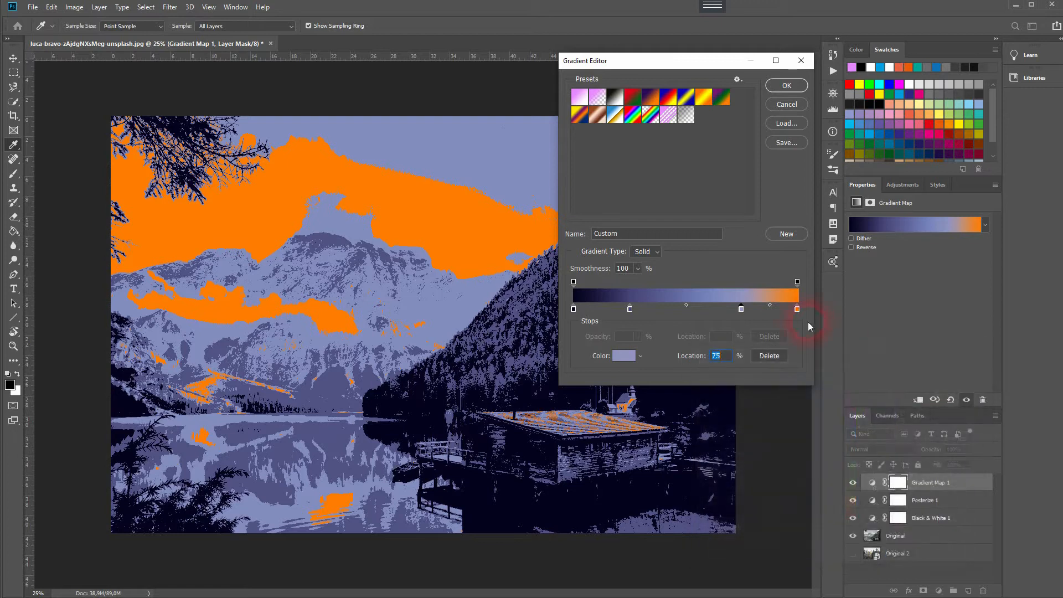
left_click(619, 355)
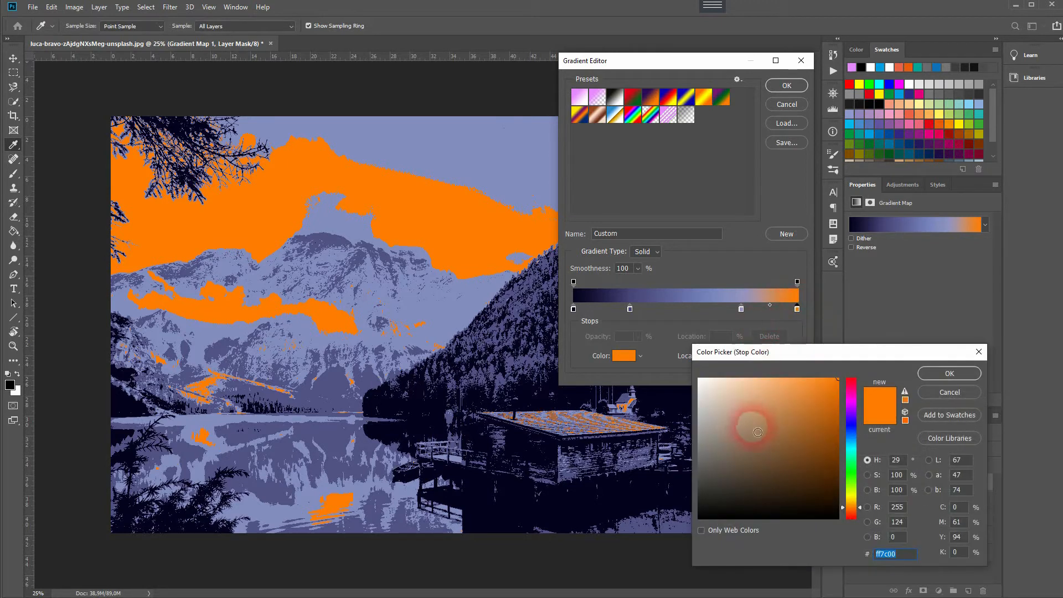
left_click(948, 373)
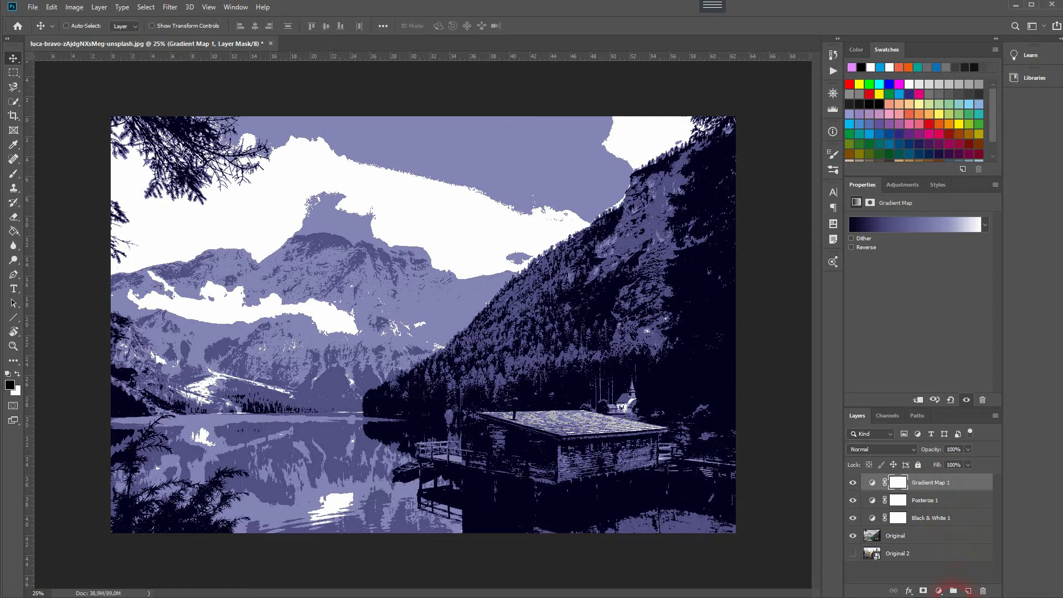
Add a Curves adjustment above Black & White 1 with an upward-bowed brightening curve
left_click(929, 518)
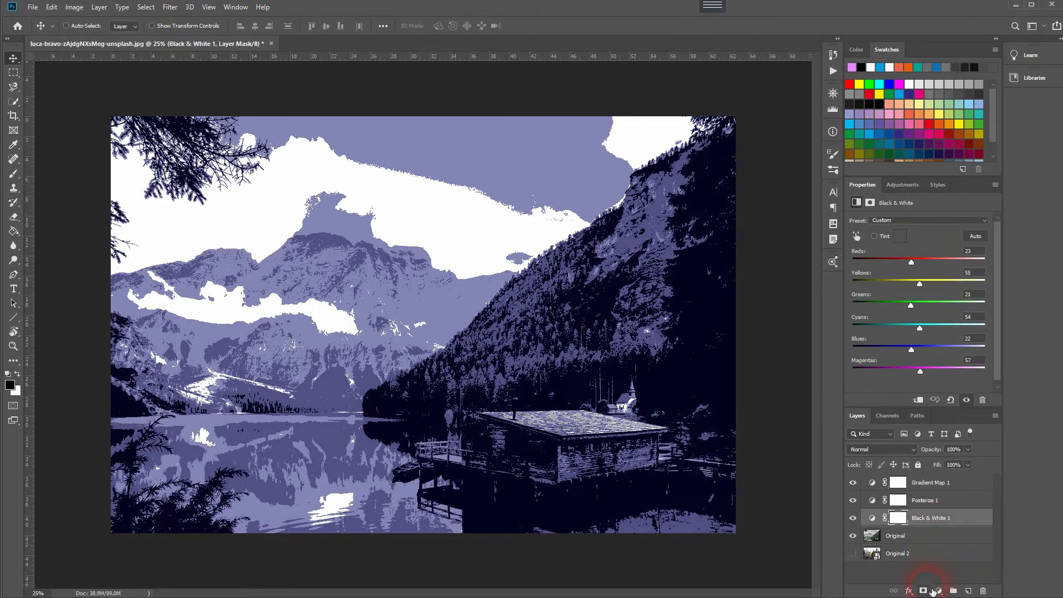
left_click(938, 591)
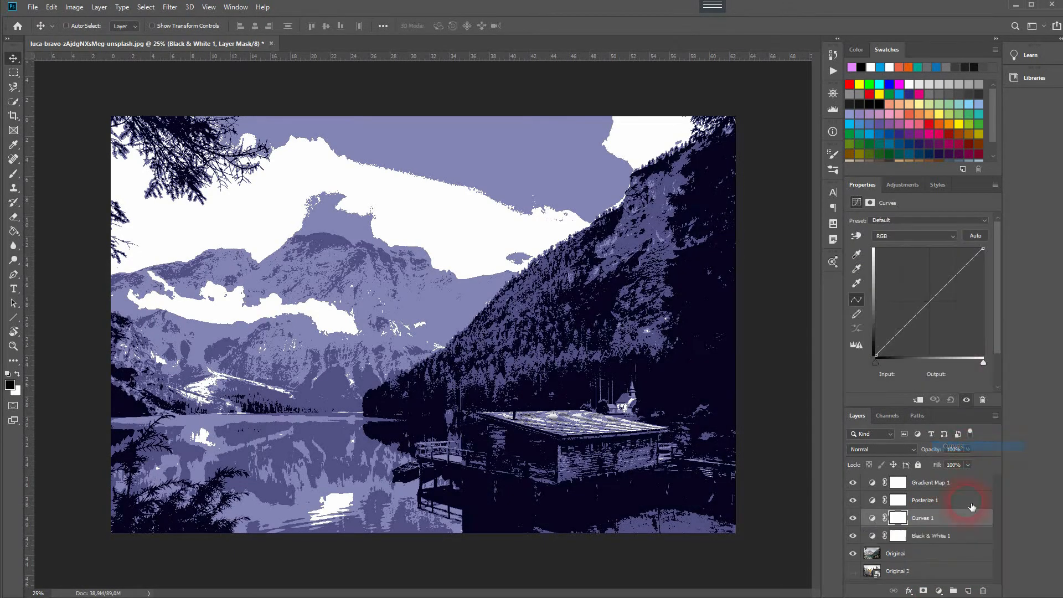
left_click(923, 517)
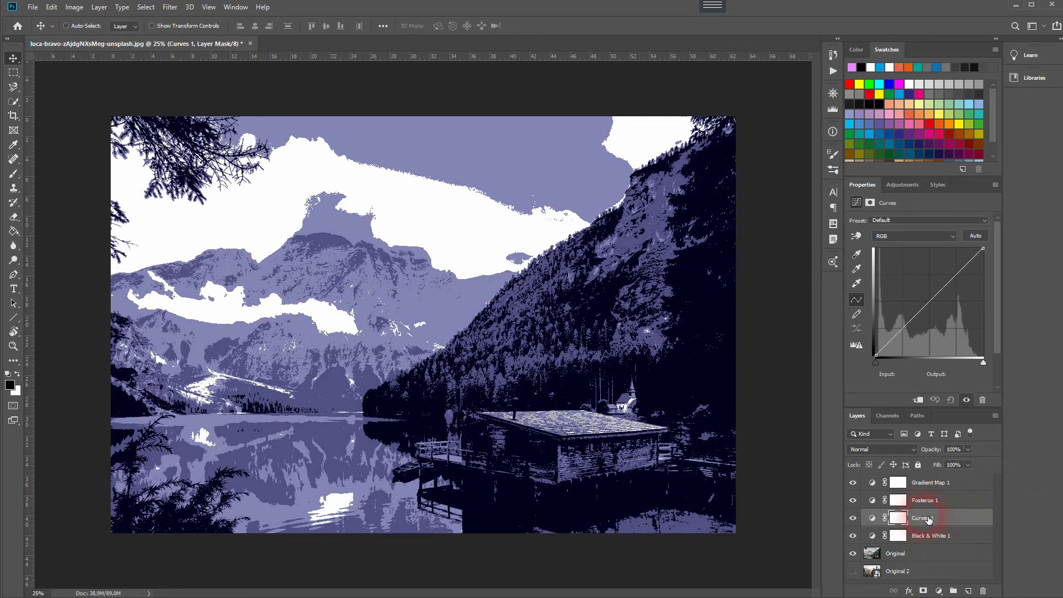
left_click(933, 304)
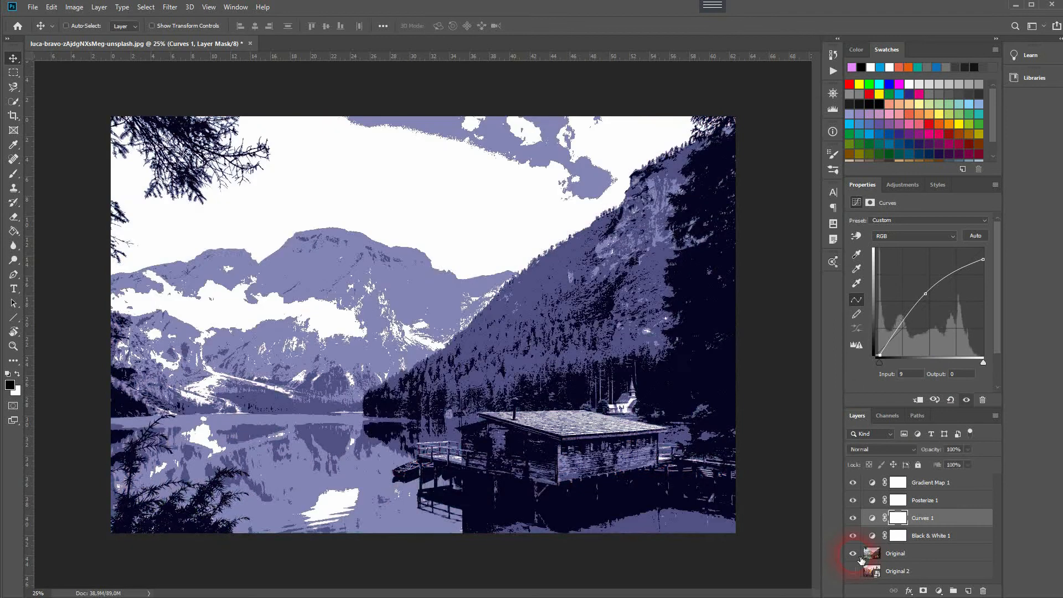
left_click(852, 572)
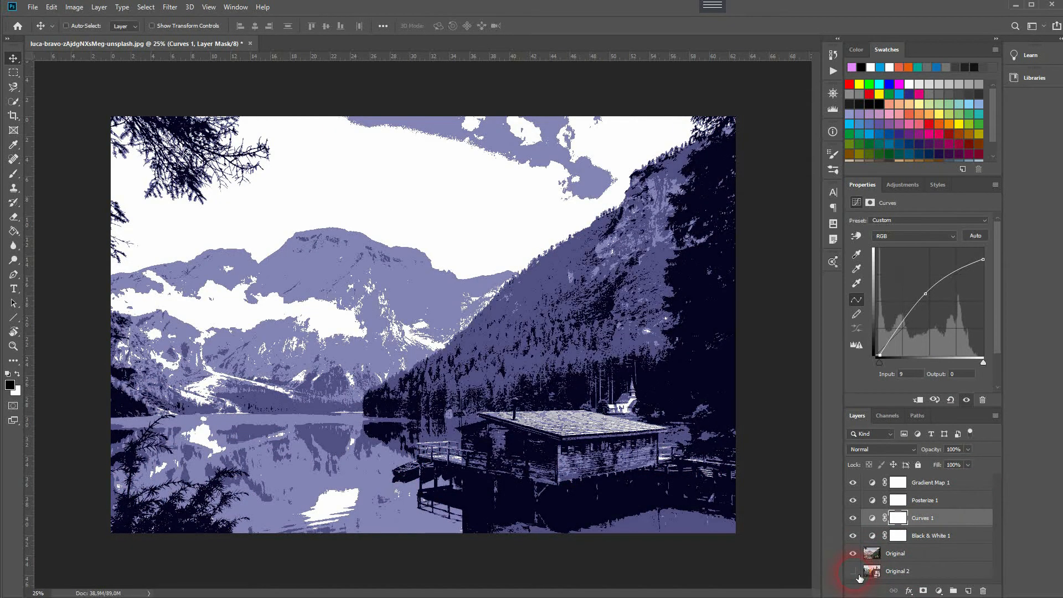
left_click(853, 571)
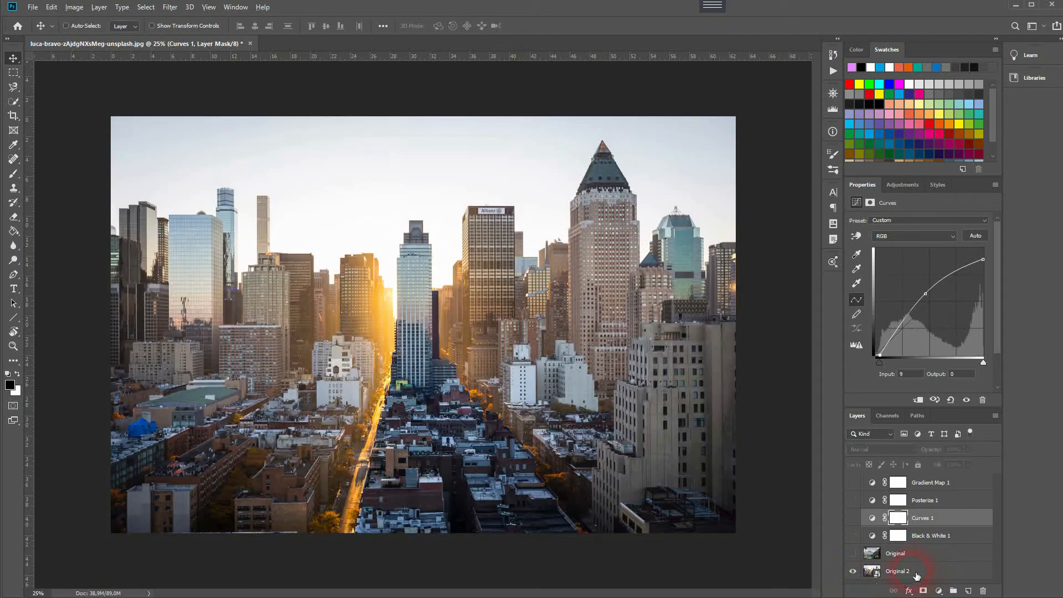
left_click(896, 553)
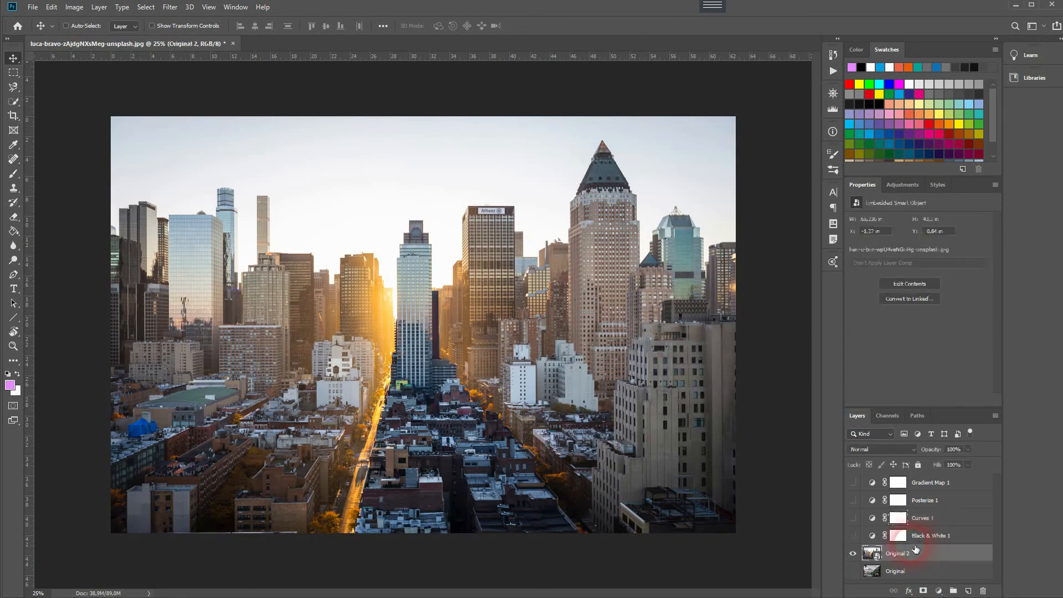
left_click(852, 482)
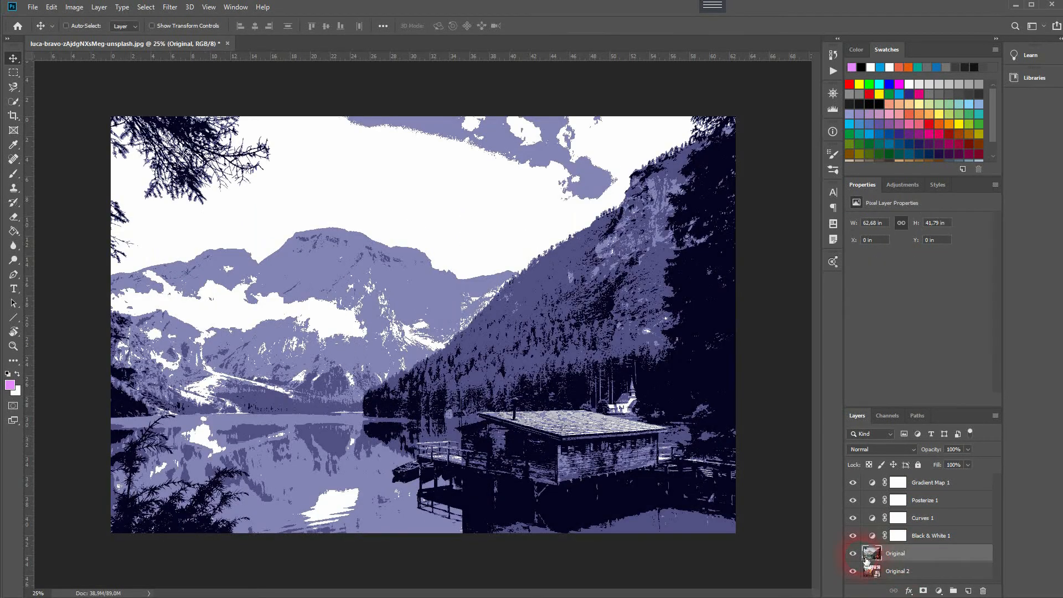
left_click(853, 553)
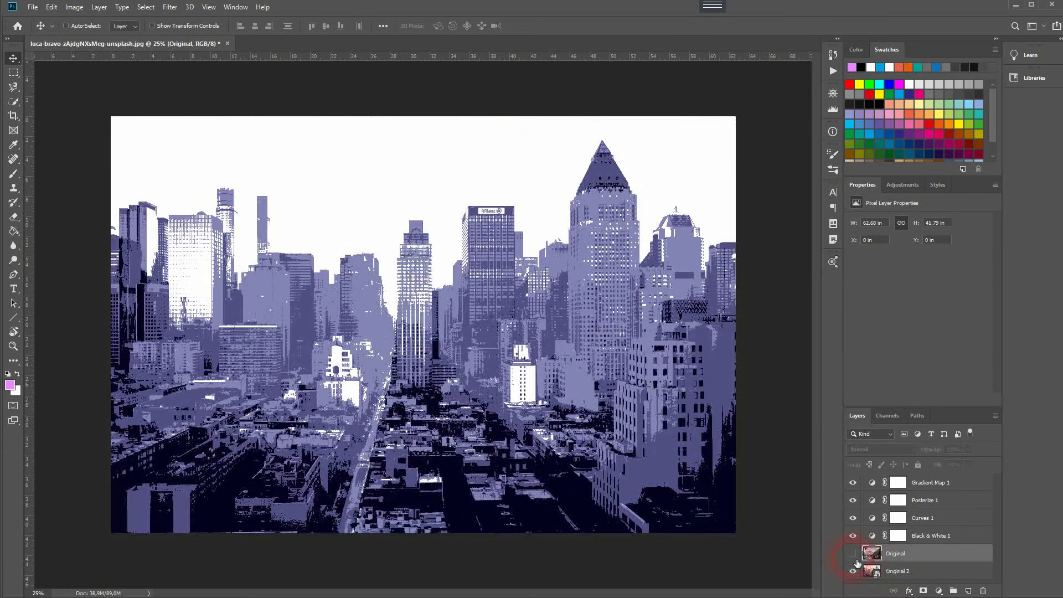
left_click(896, 553)
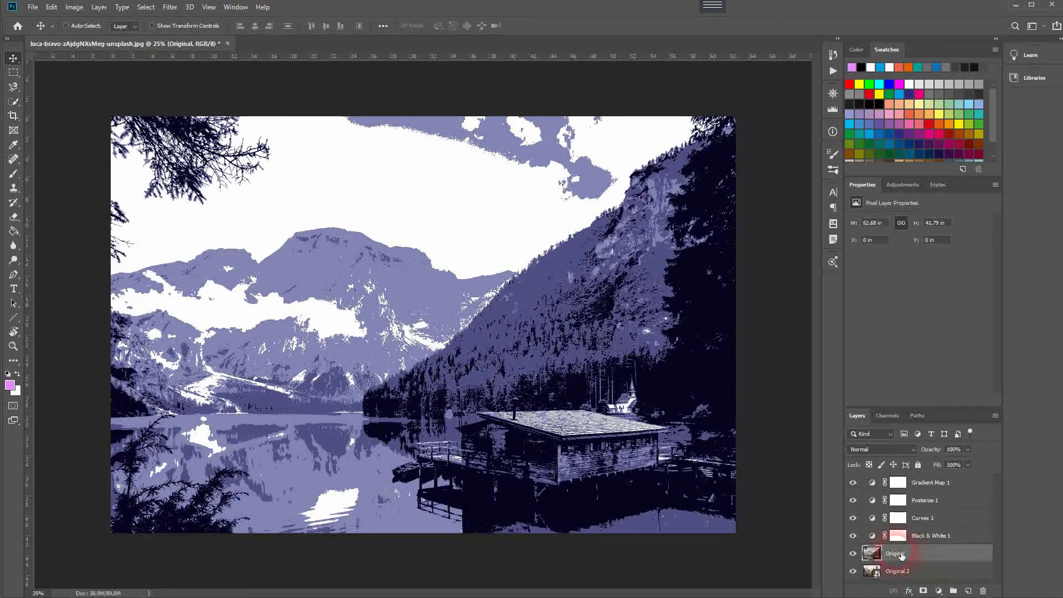